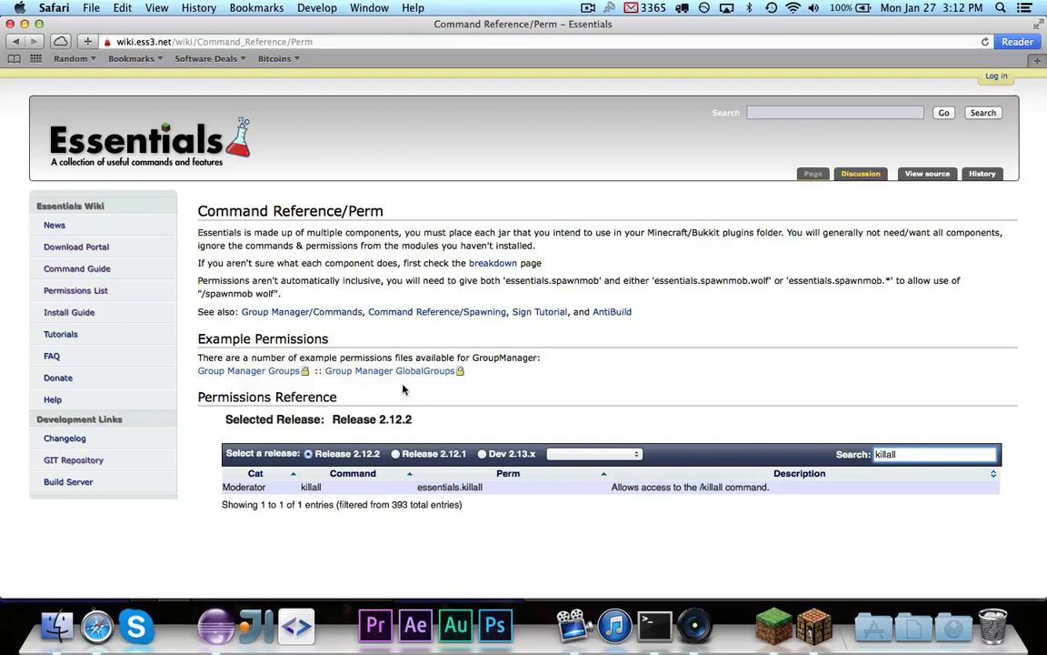
mouse_move(275, 564)
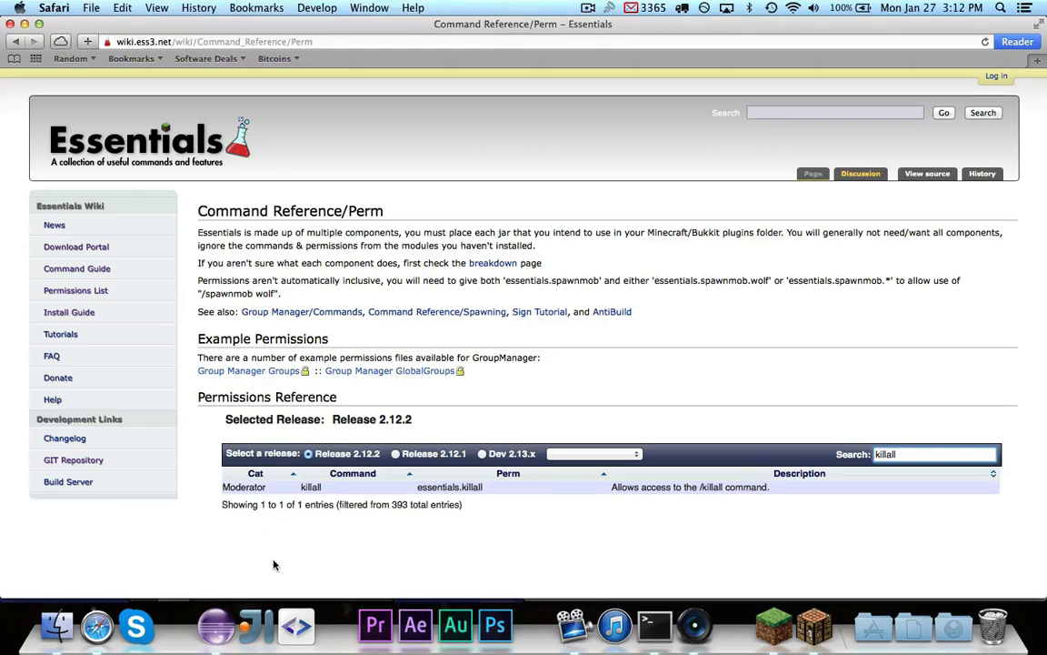
mouse_move(443, 519)
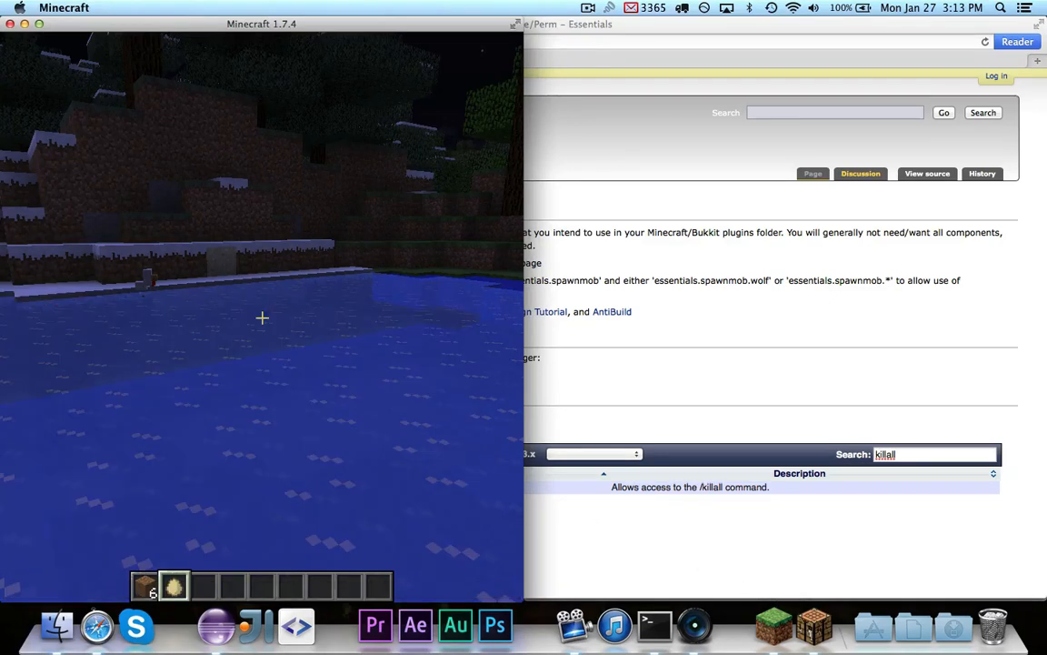
Search the creative inventory for 'spawn' to list the spawn eggs
key(e)
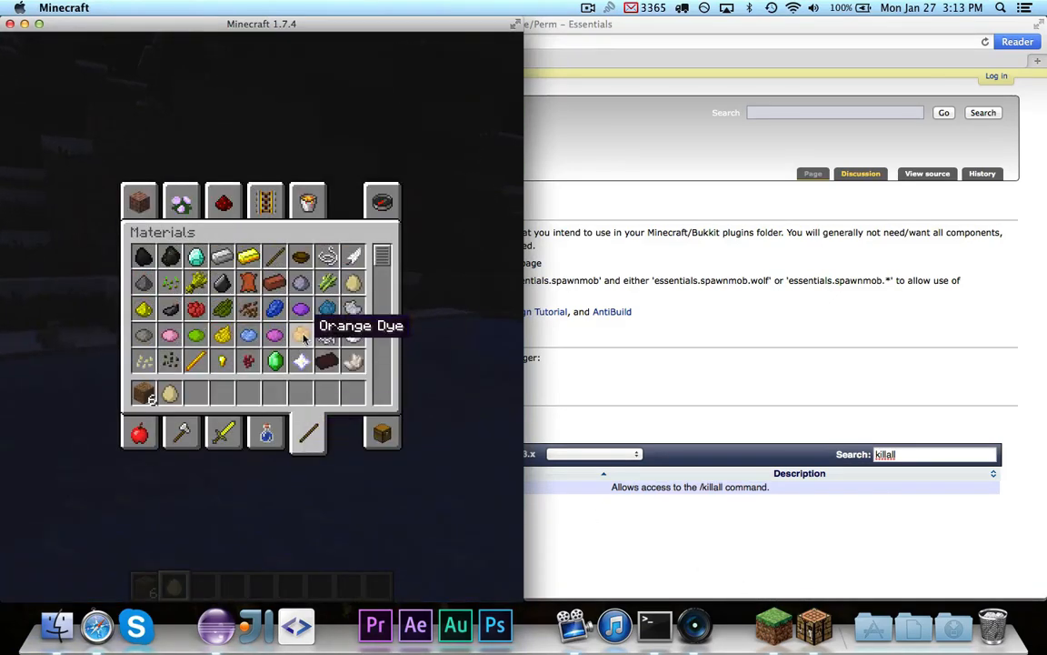
mouse_move(382, 309)
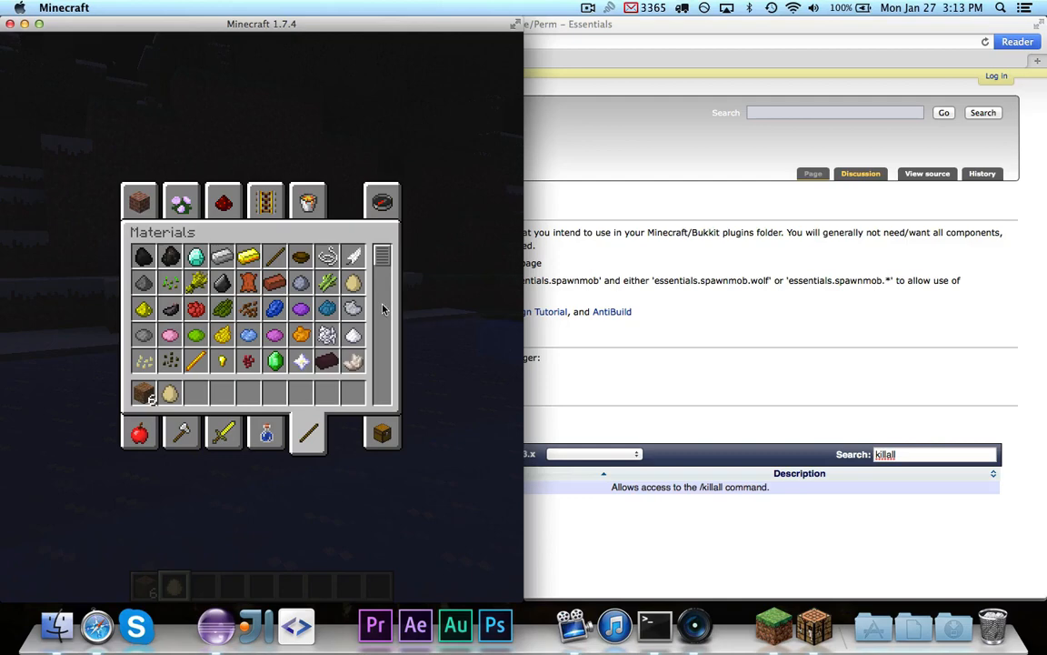
click(381, 201)
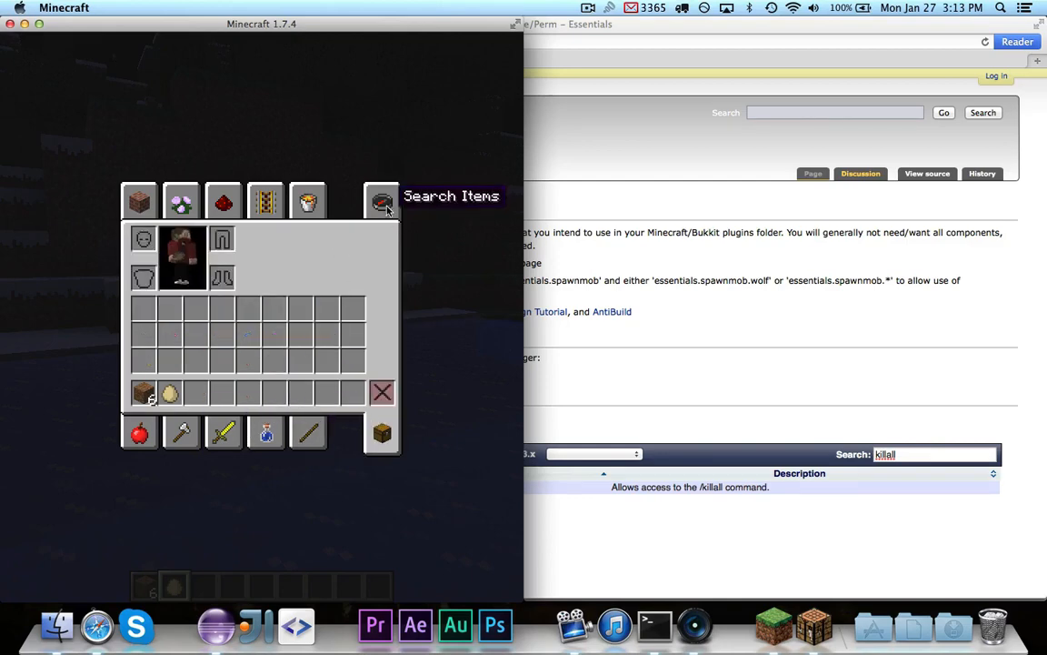
text(spawn)
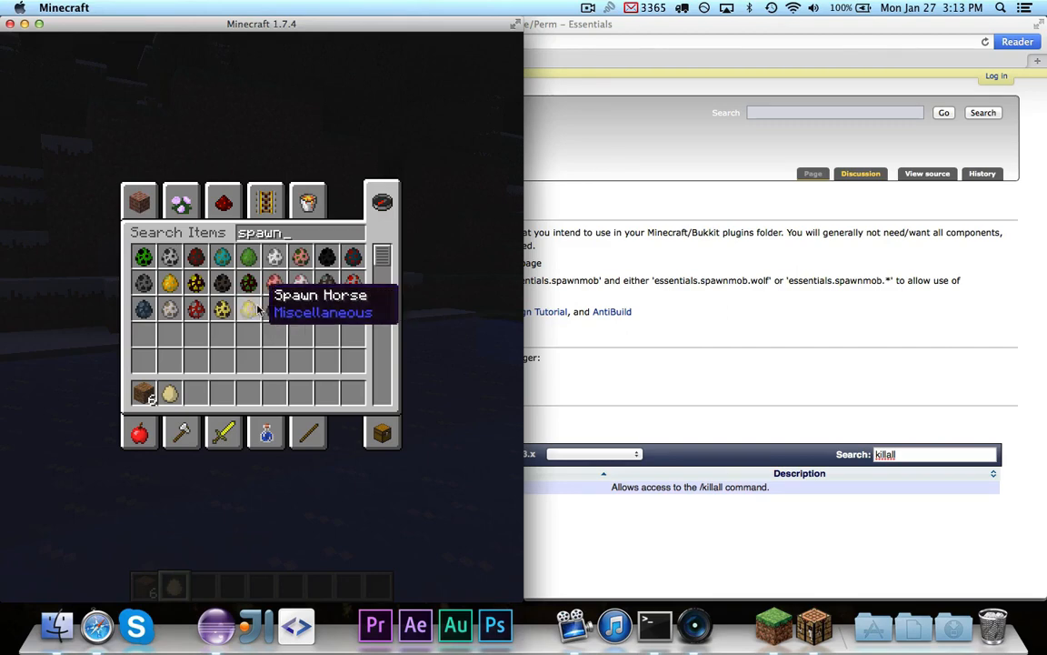
mouse_move(170, 309)
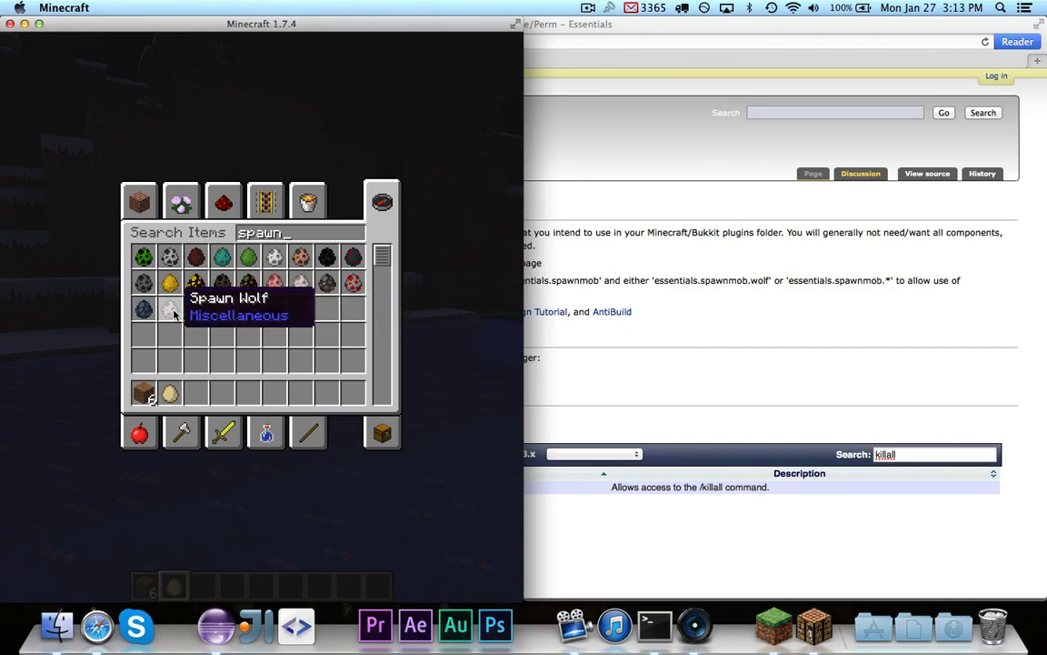
mouse_move(195, 258)
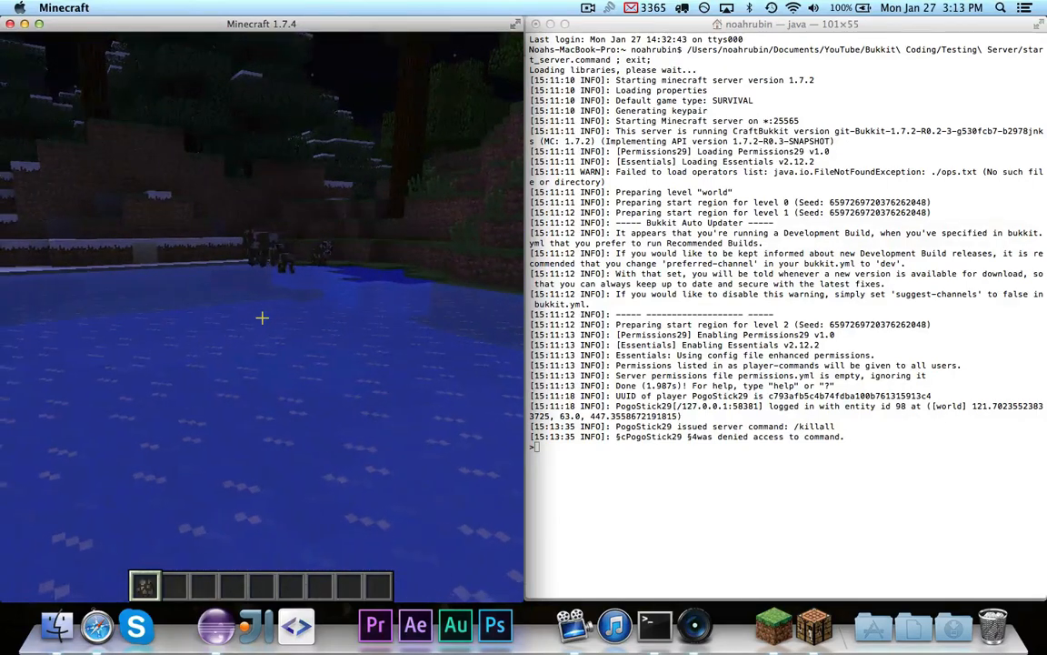
Type /perms user PogoStick29 addperm essentials.killall in chat to grant the permission
text(/perms)
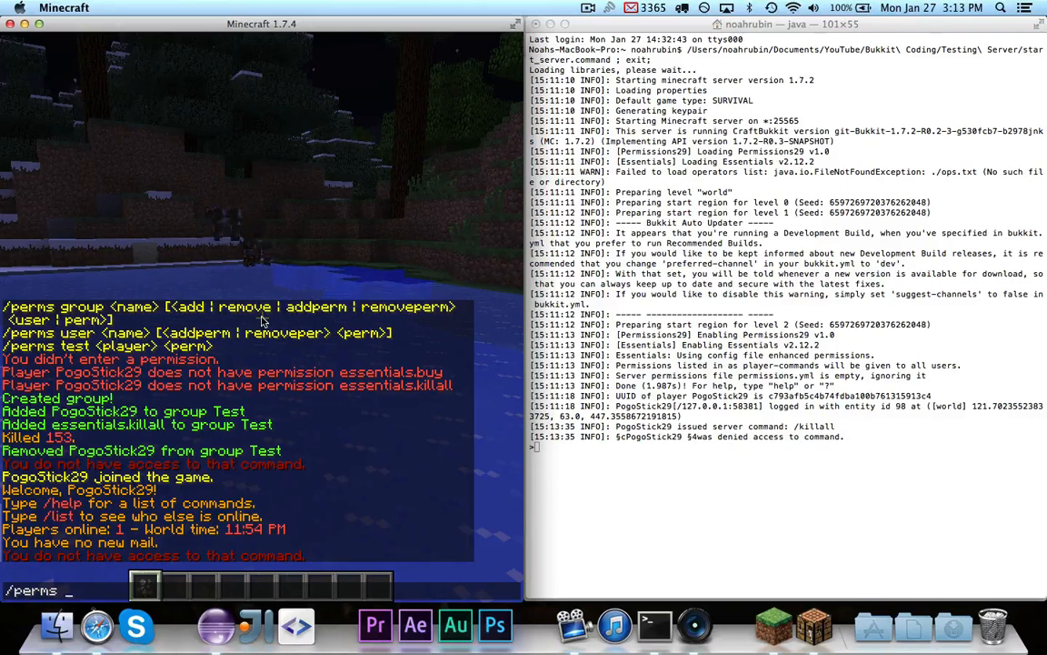
text(user PogoStick29)
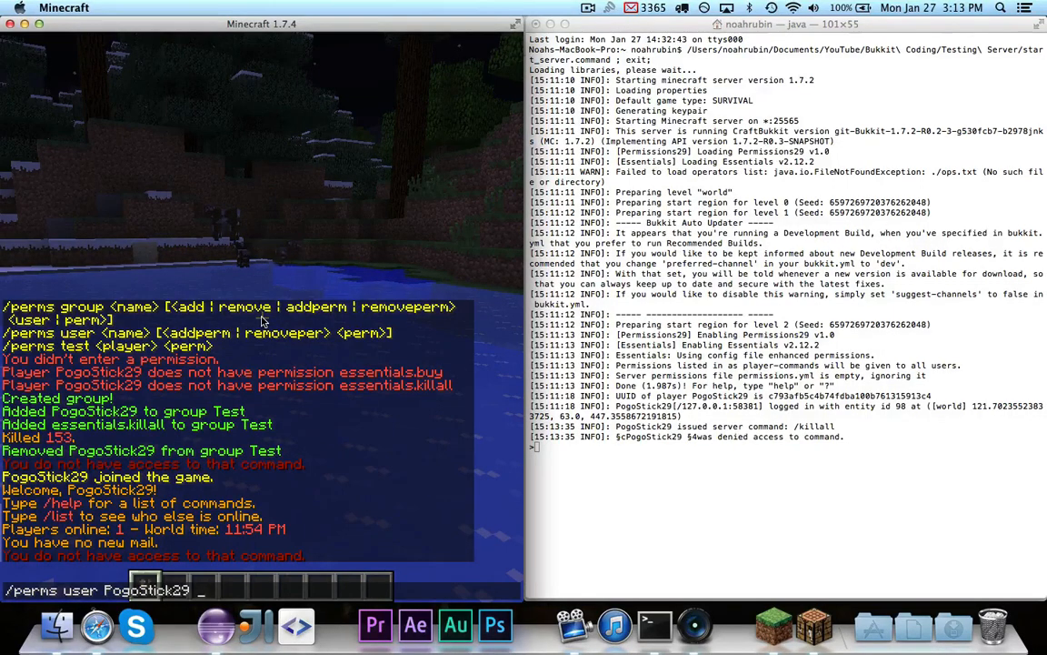
text(addperm)
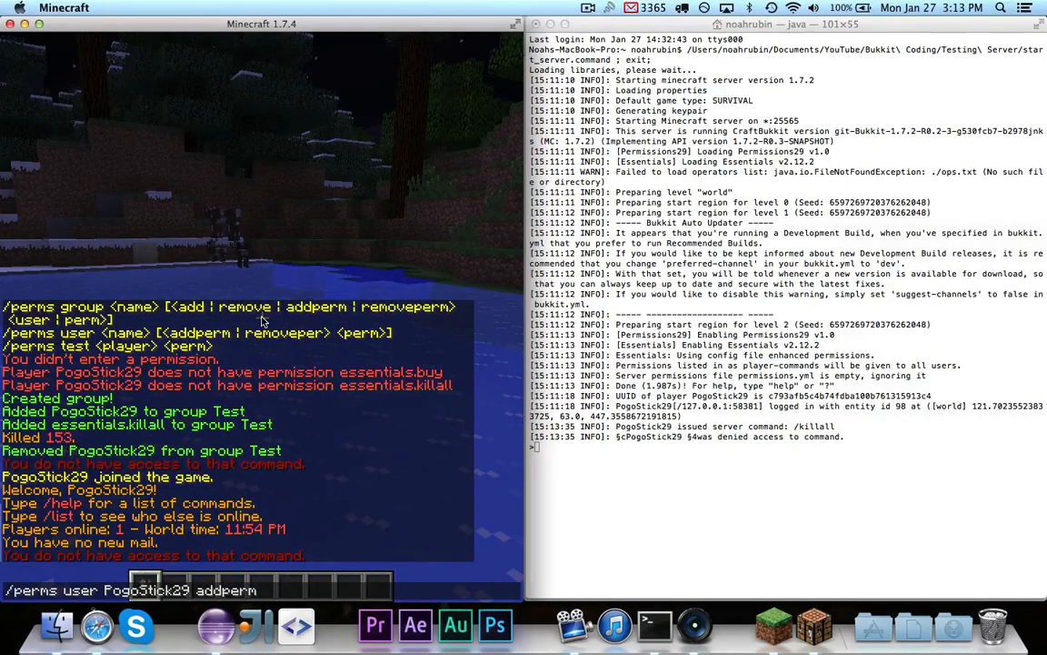
text(essentials.killall)
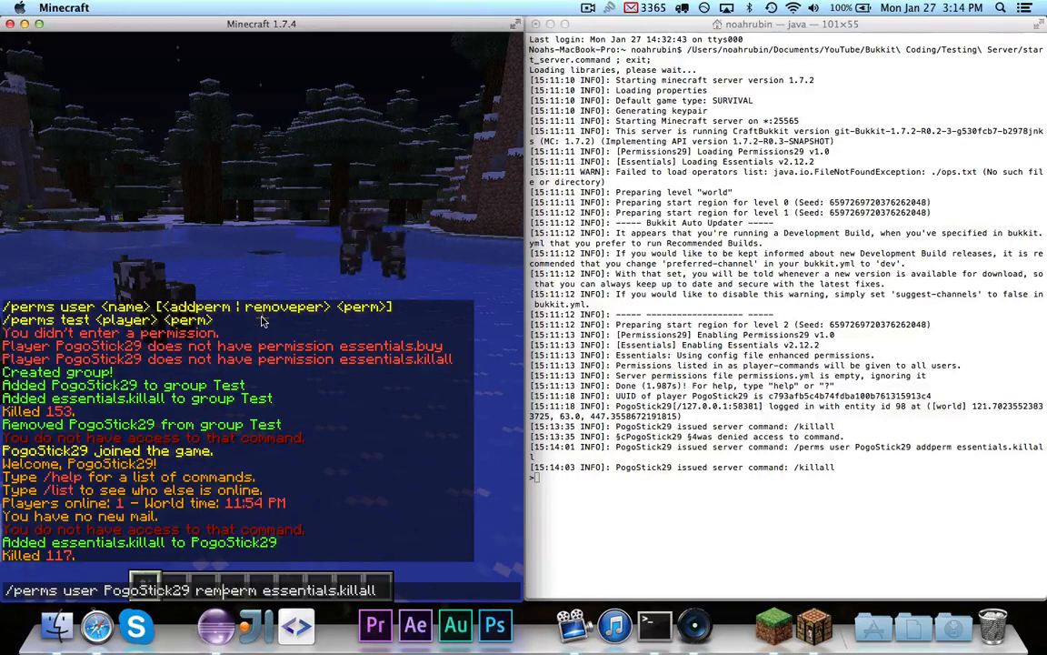
Remove essentials.killall from PogoStick29 and start another /perms user command
key(enter)
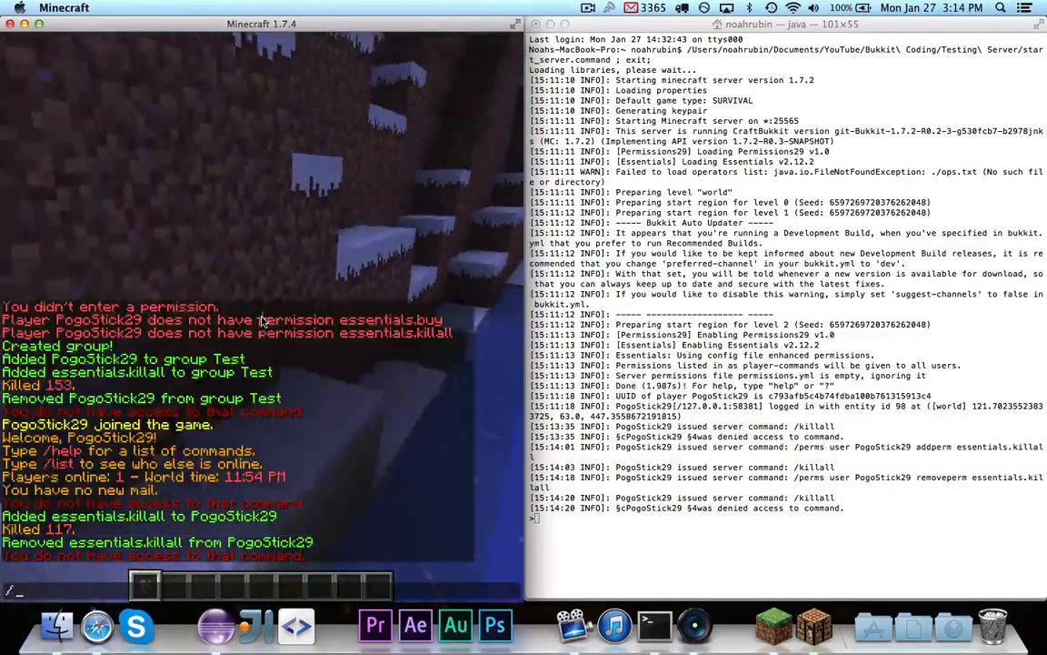
text(/perms user)
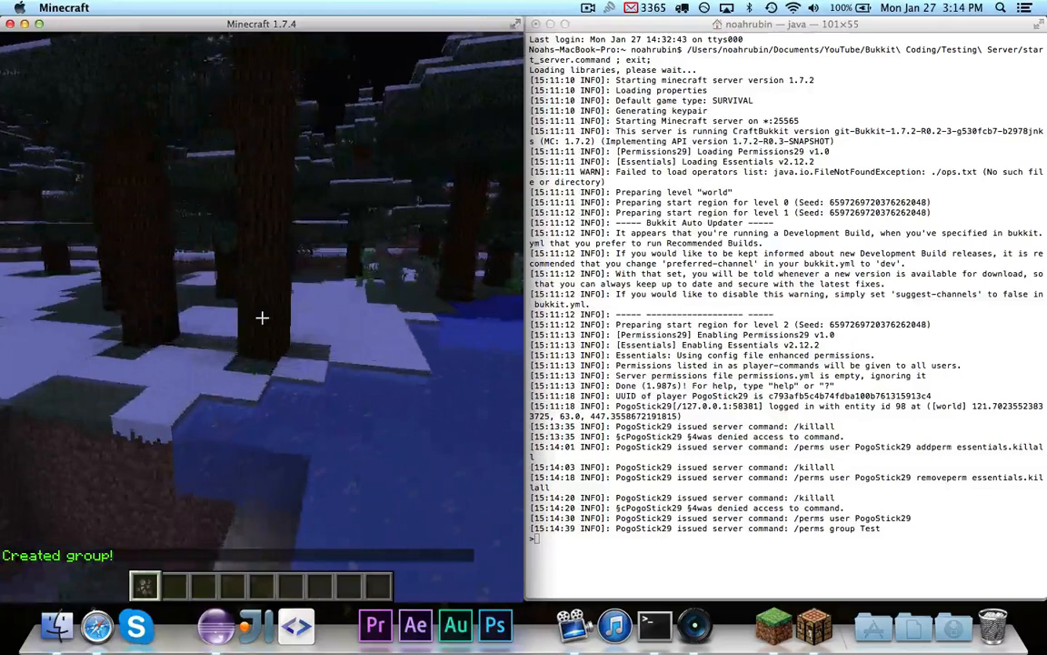
Give group Test essentials.killall and run further /perms group commands for PogoStick29
text(/perms group Test addperm)
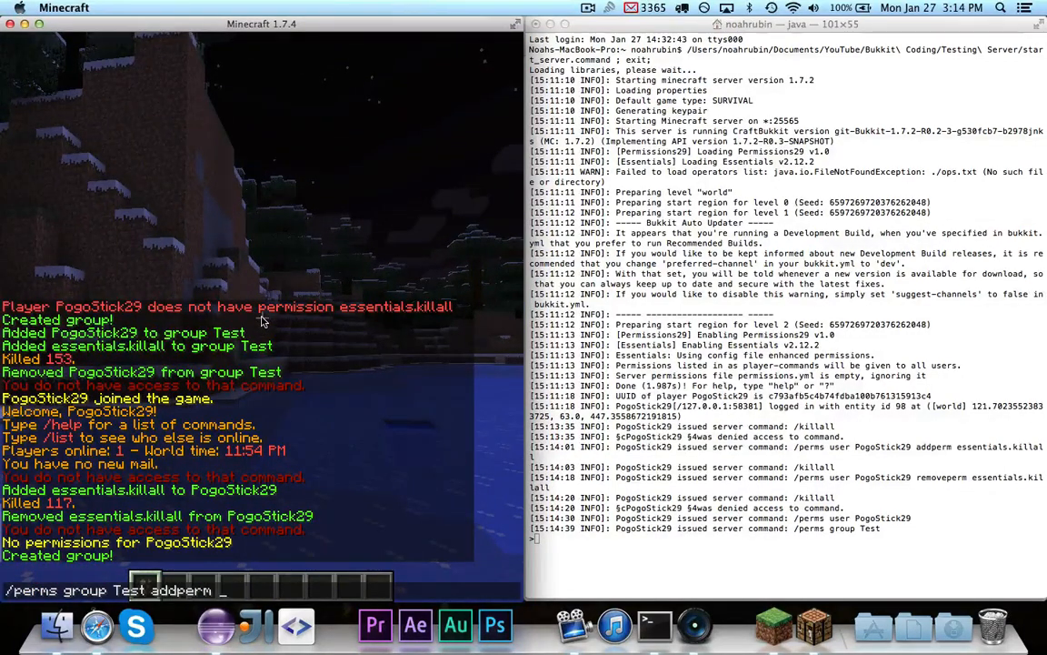
text(esse)
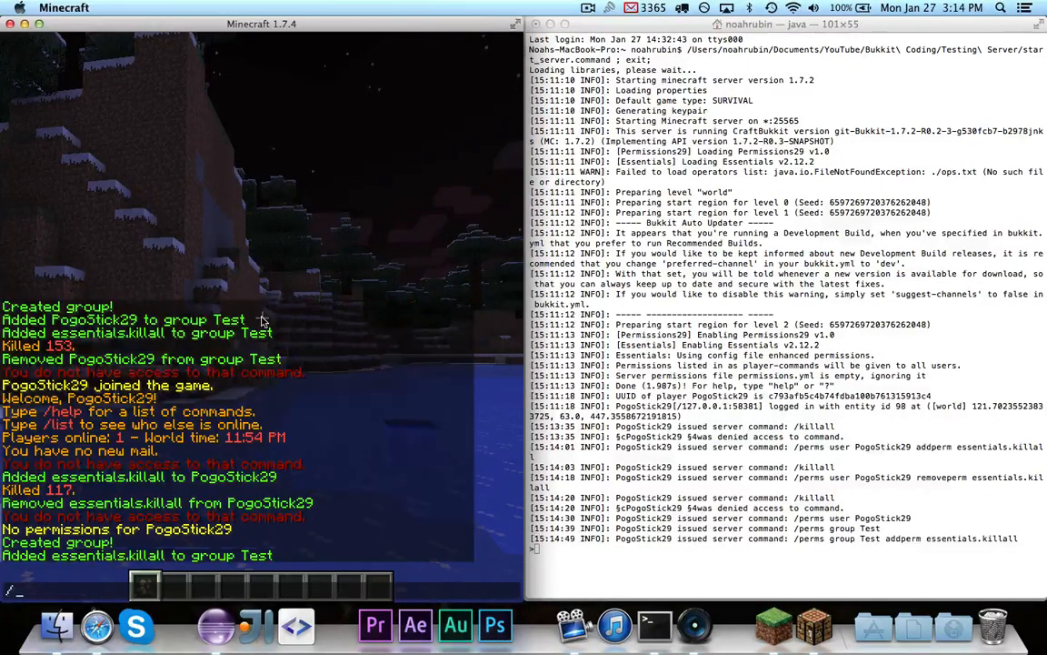
text(/perms group)
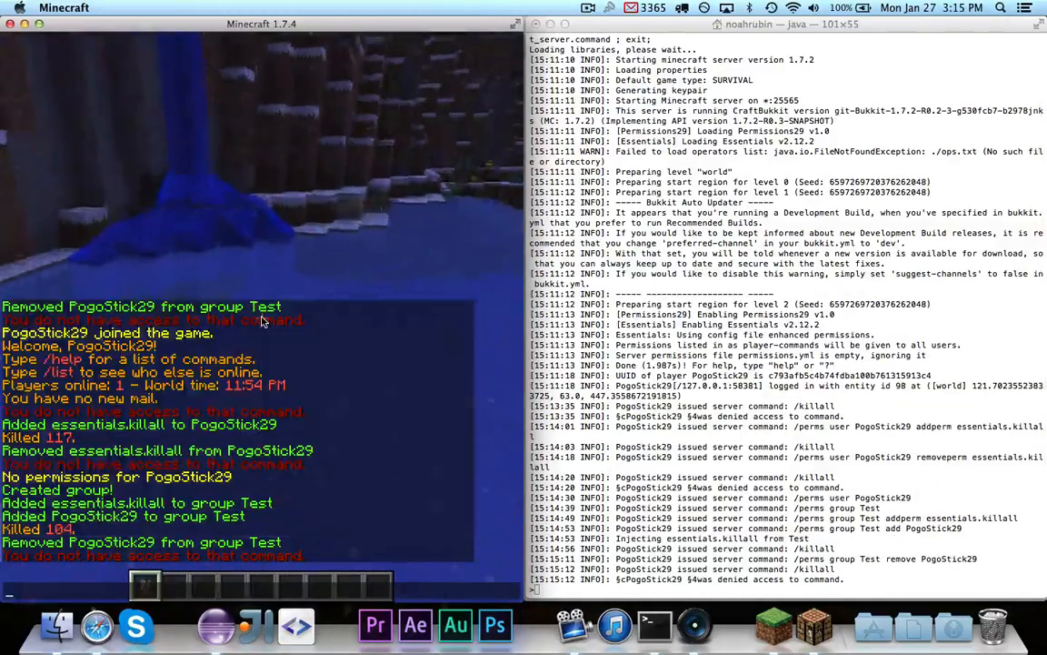
Remove PogoStick29 from group Test, then run /killall, which is denied
text(/perms group Test remove PogoStick29)
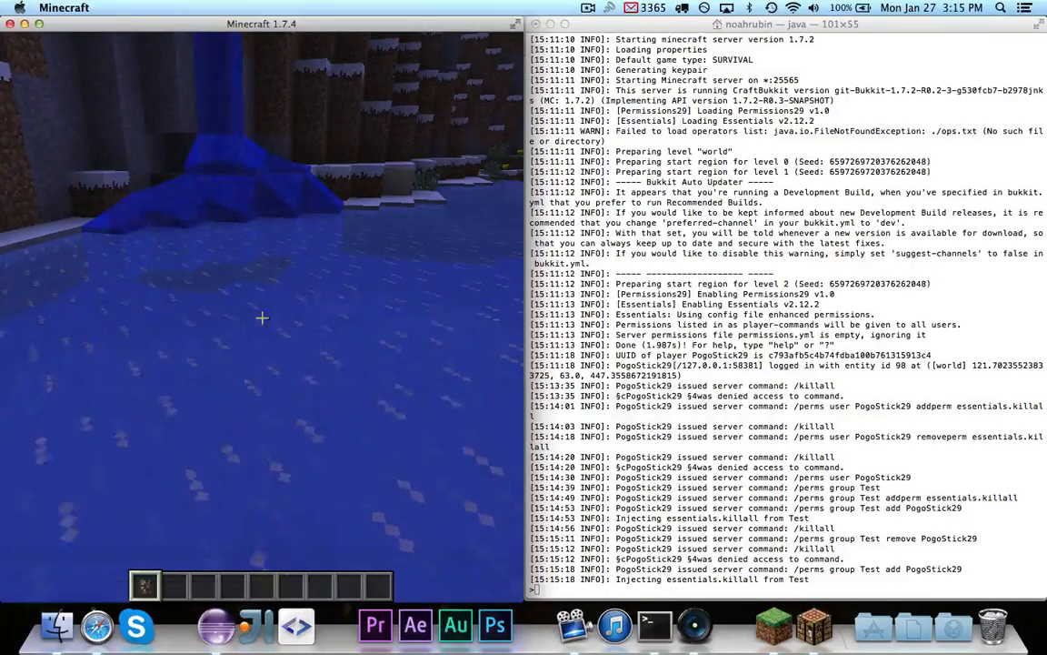
text(/killall)
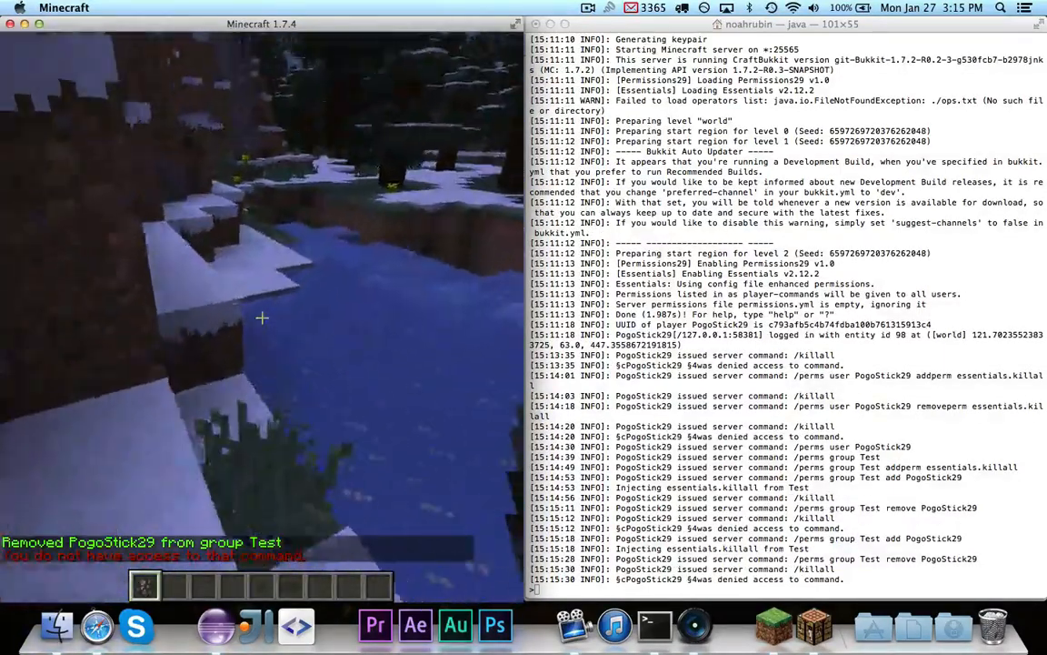
mouse_move(262, 317)
text(/perms test PogoStick29)
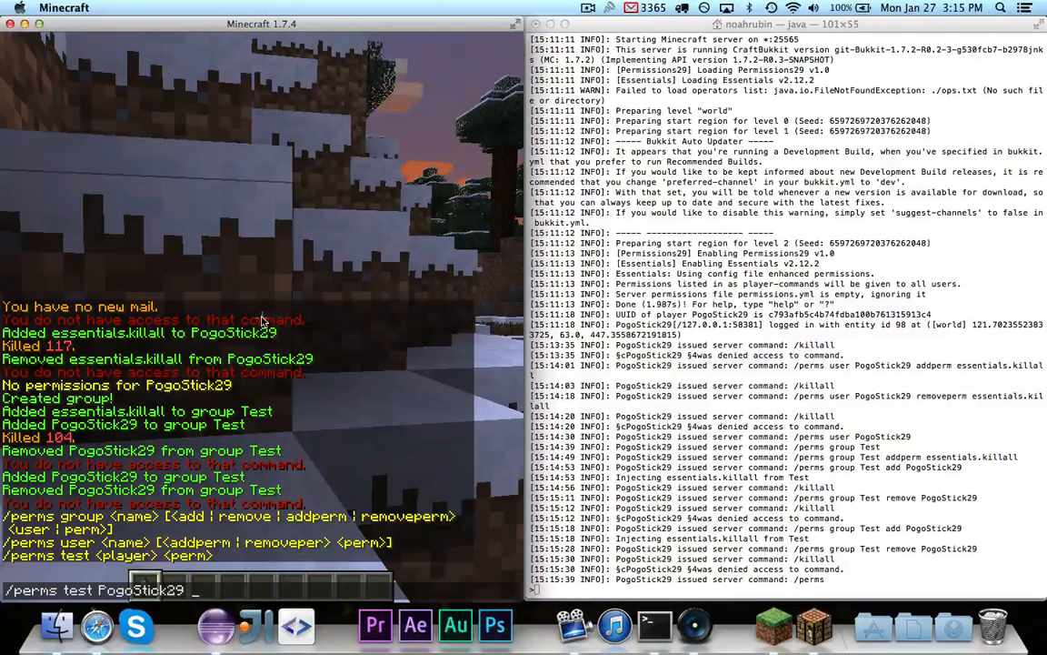
Type the essentials permission into a /perms test command for PogoStick29
text(esse)
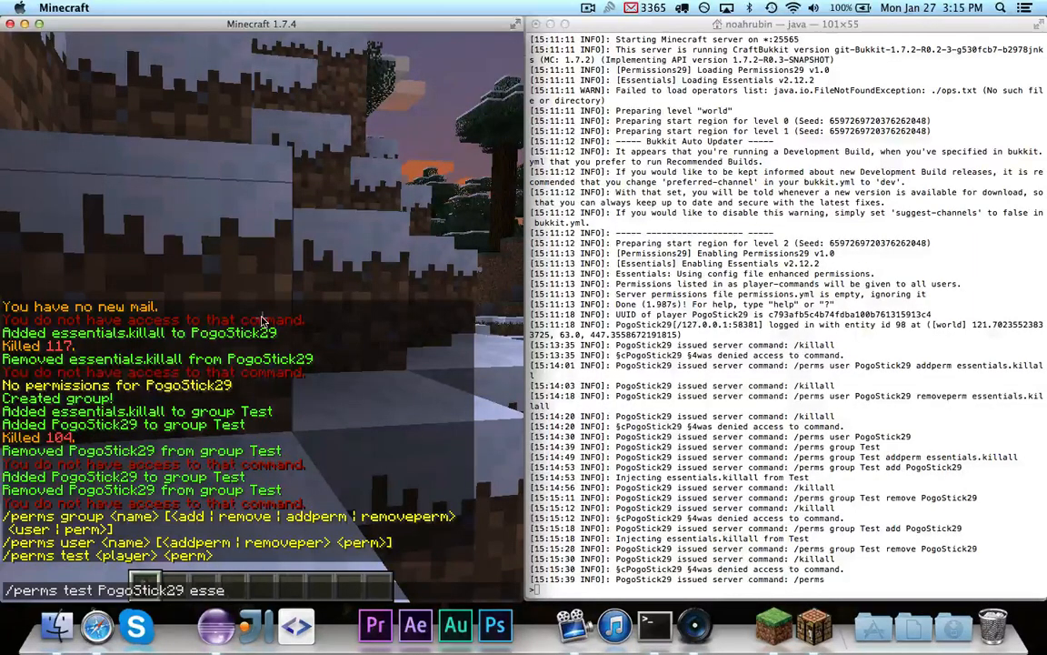